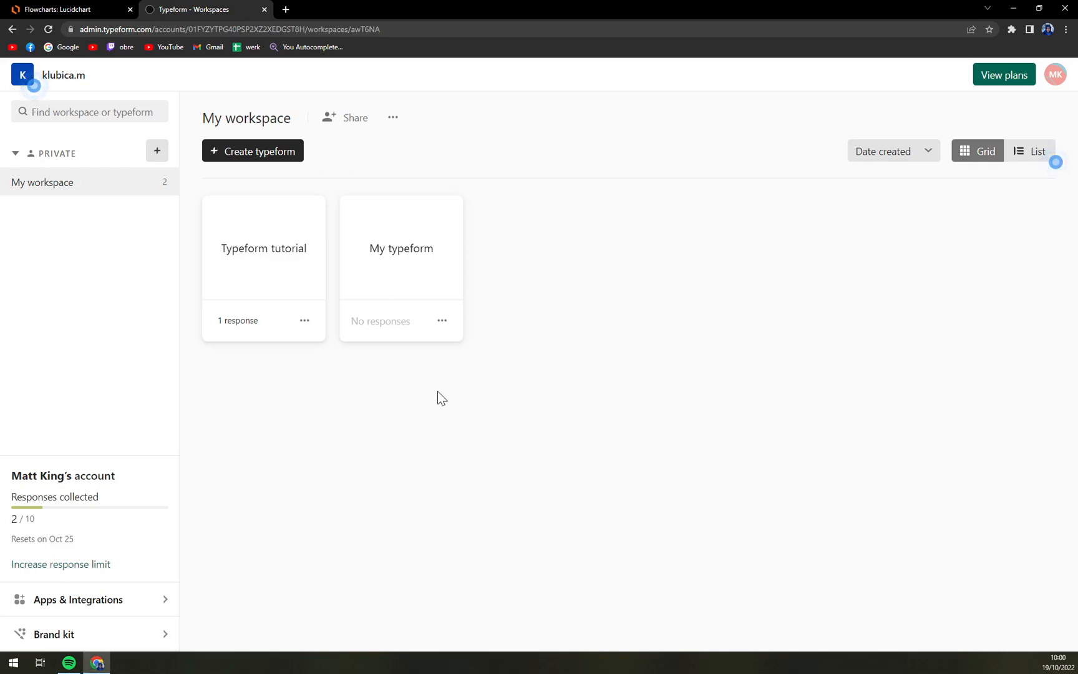
{"action": "mouse_move", "coordinate": [374, 483]}
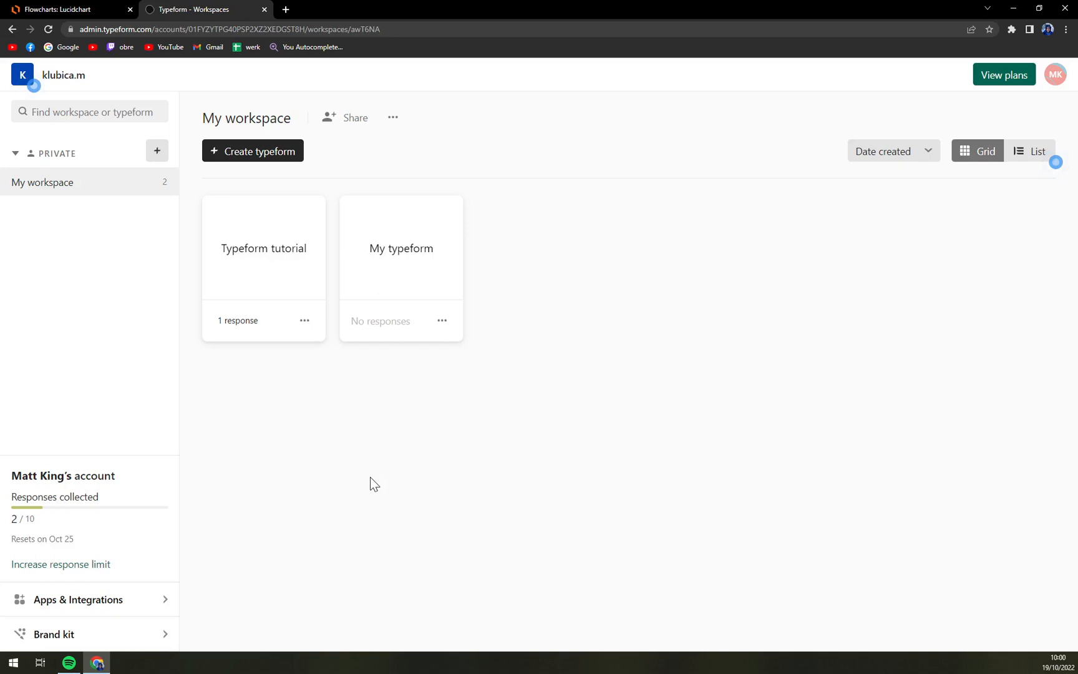
{"action": "mouse_move", "coordinate": [481, 412]}
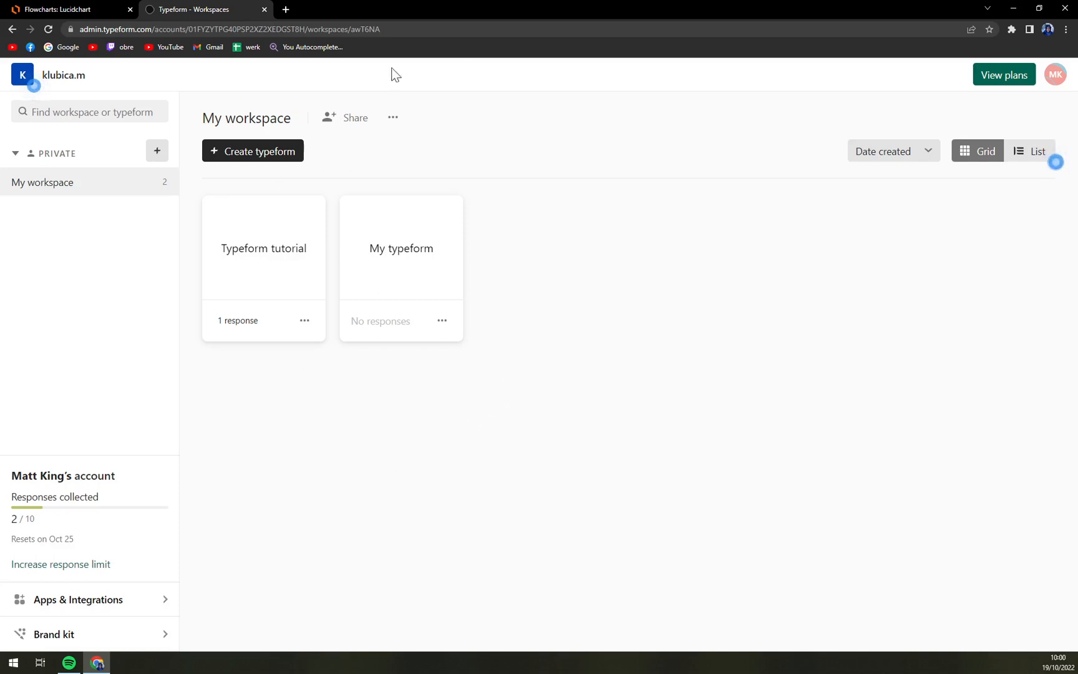
{"action": "mouse_move", "coordinate": [738, 365]}
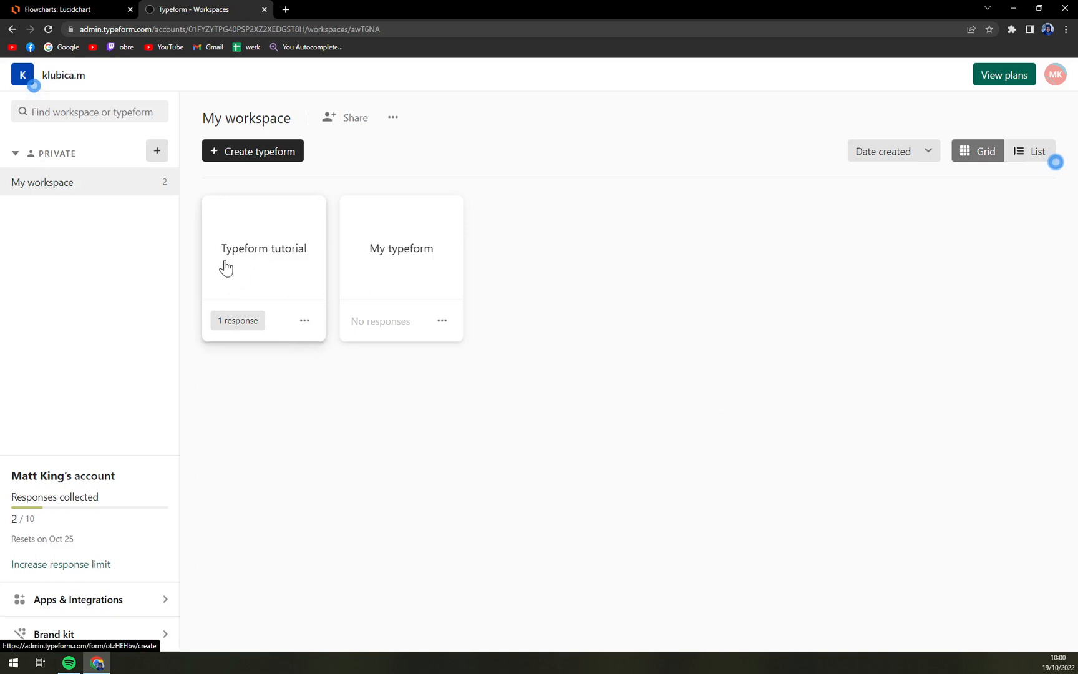
{"action": "mouse_move", "coordinate": [238, 321]}
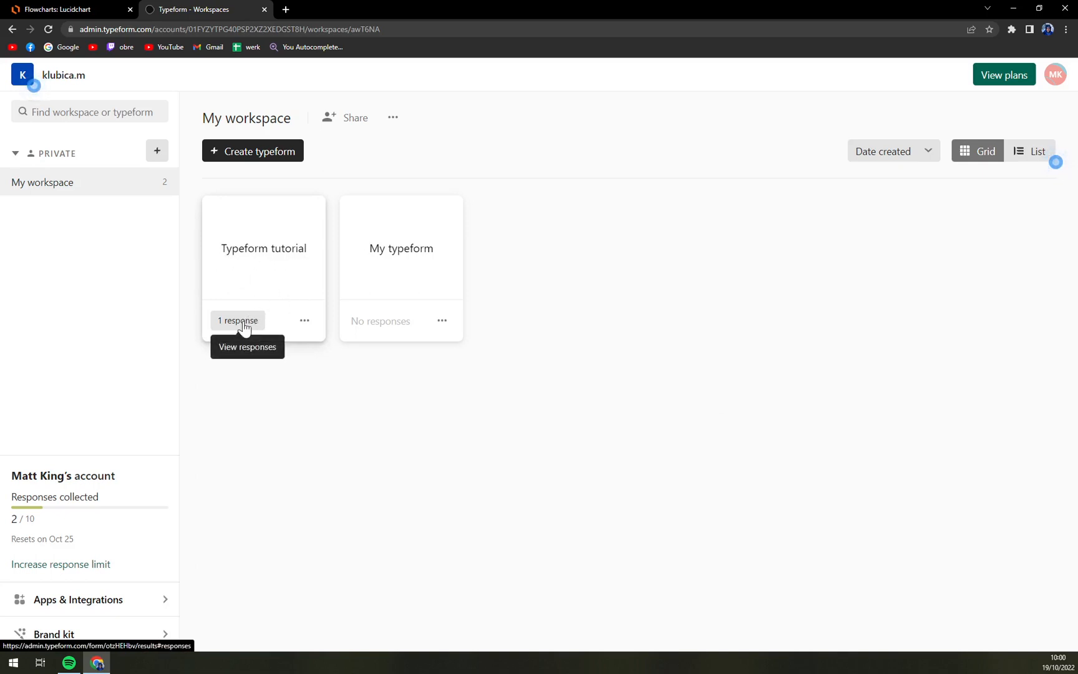
Select the Typeform tutorial form's single 19 Oct 2022 response for export
{"action": "left_click", "coordinate": [237, 321]}
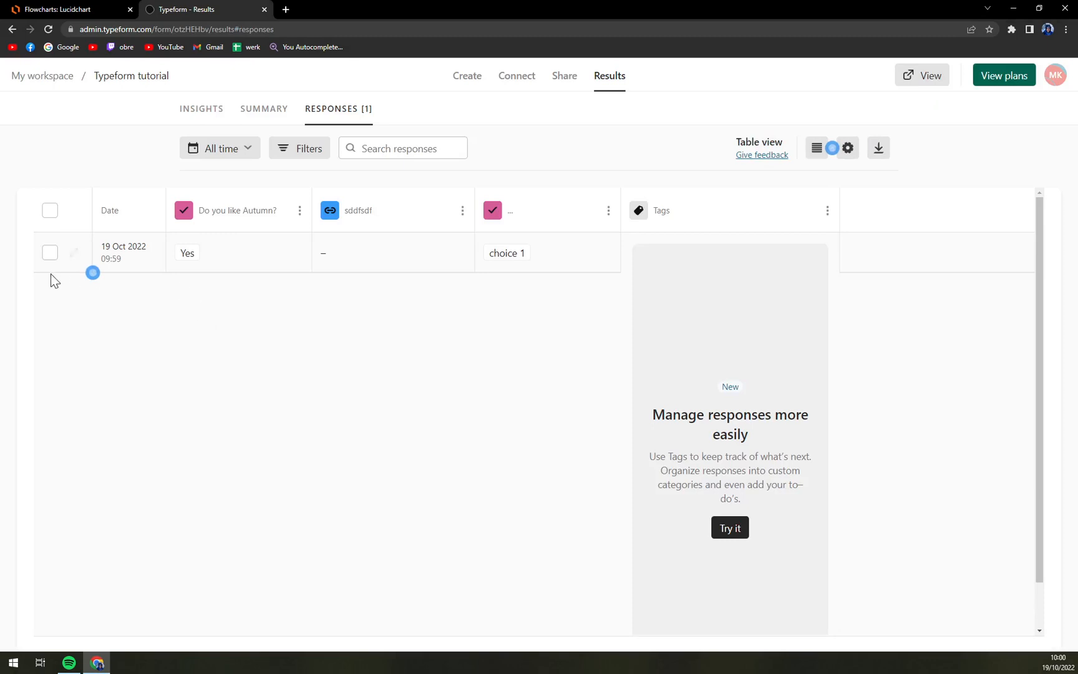
{"action": "left_click", "coordinate": [49, 252]}
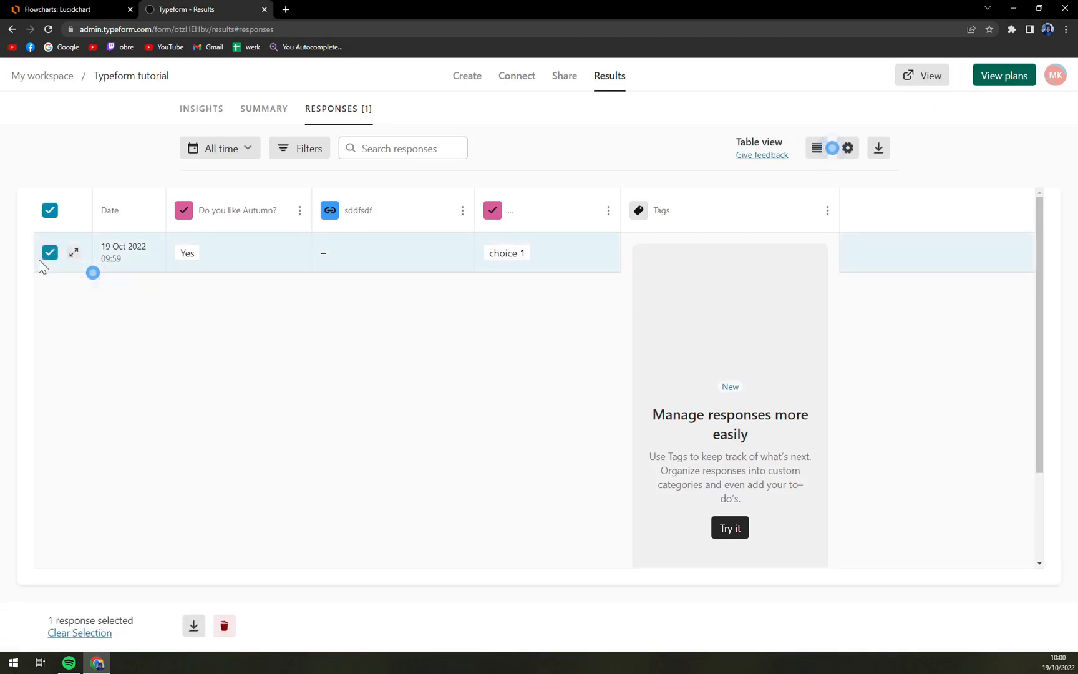
{"action": "mouse_move", "coordinate": [132, 260]}
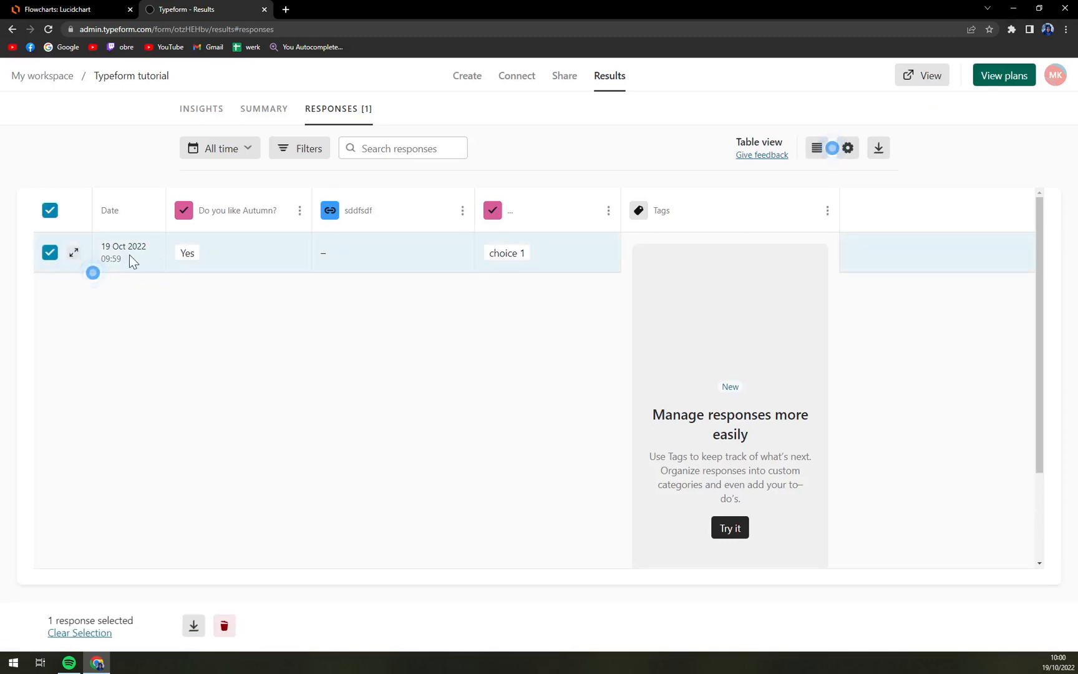
{"action": "mouse_move", "coordinate": [241, 583]}
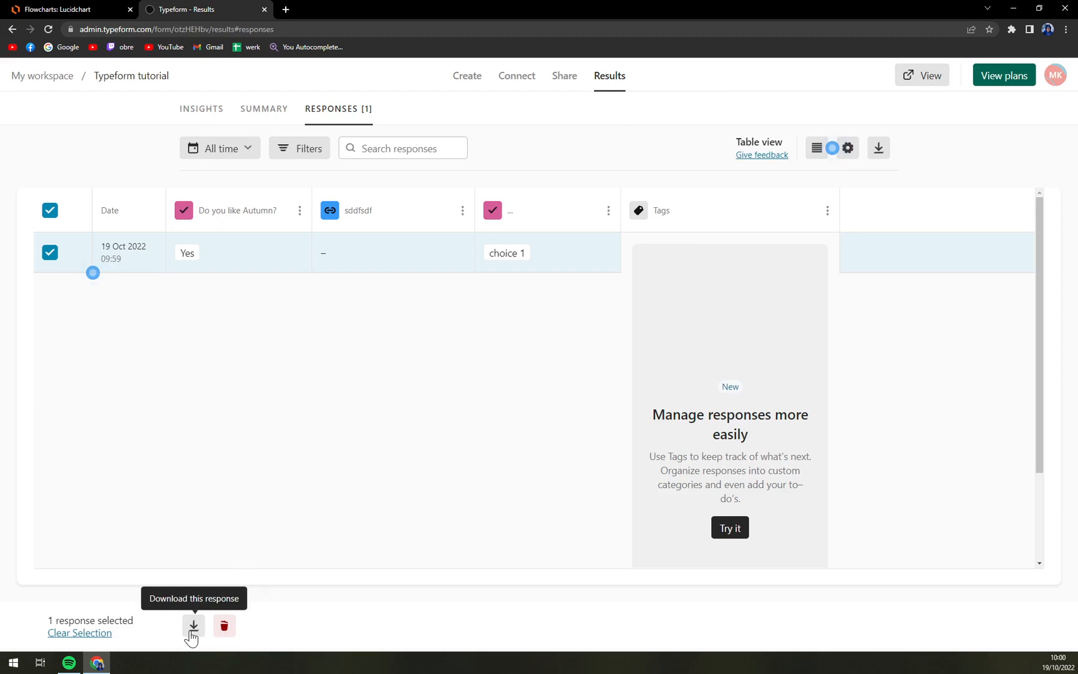
Download the selected response as an Excel XLSX file
{"action": "left_click", "coordinate": [194, 625]}
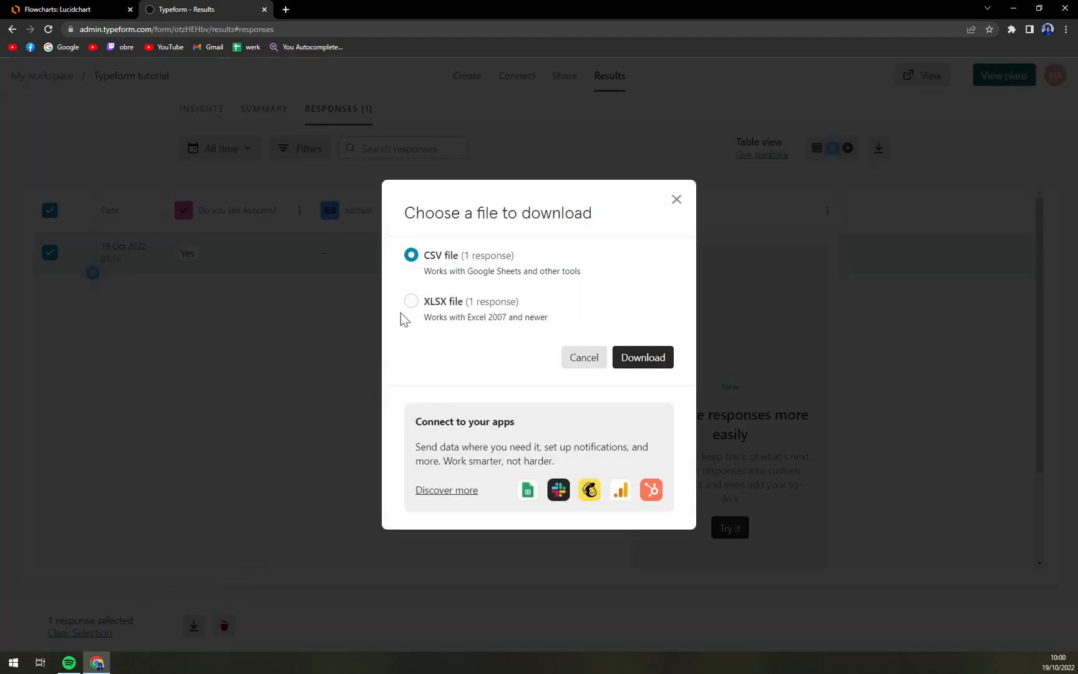
{"action": "left_click", "coordinate": [410, 301]}
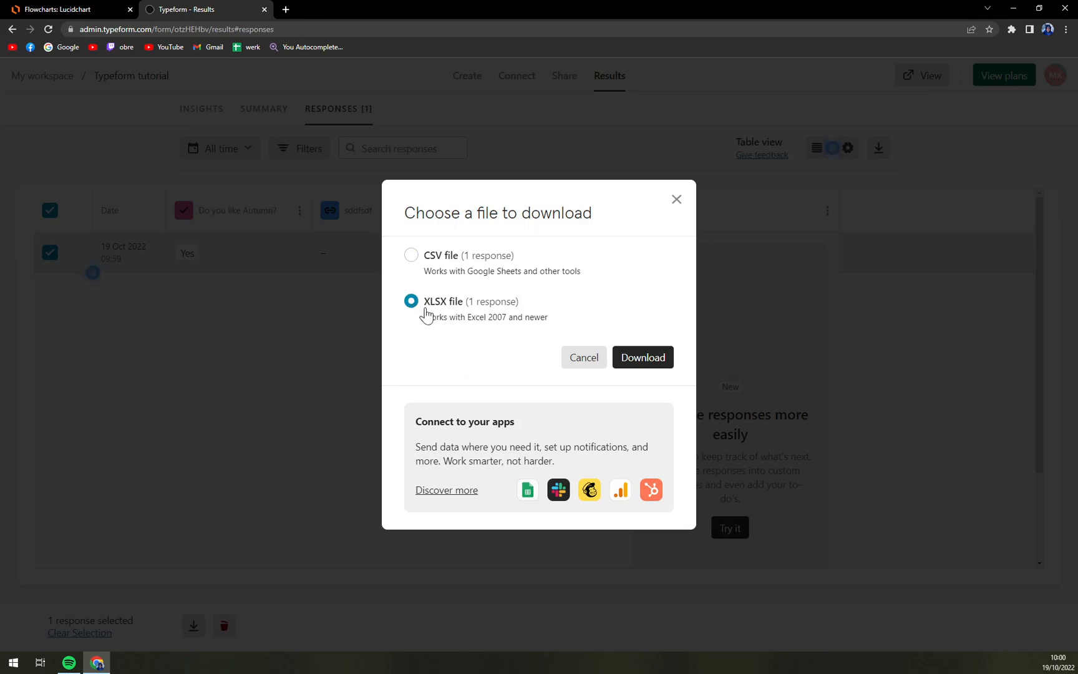
{"action": "mouse_move", "coordinate": [448, 333]}
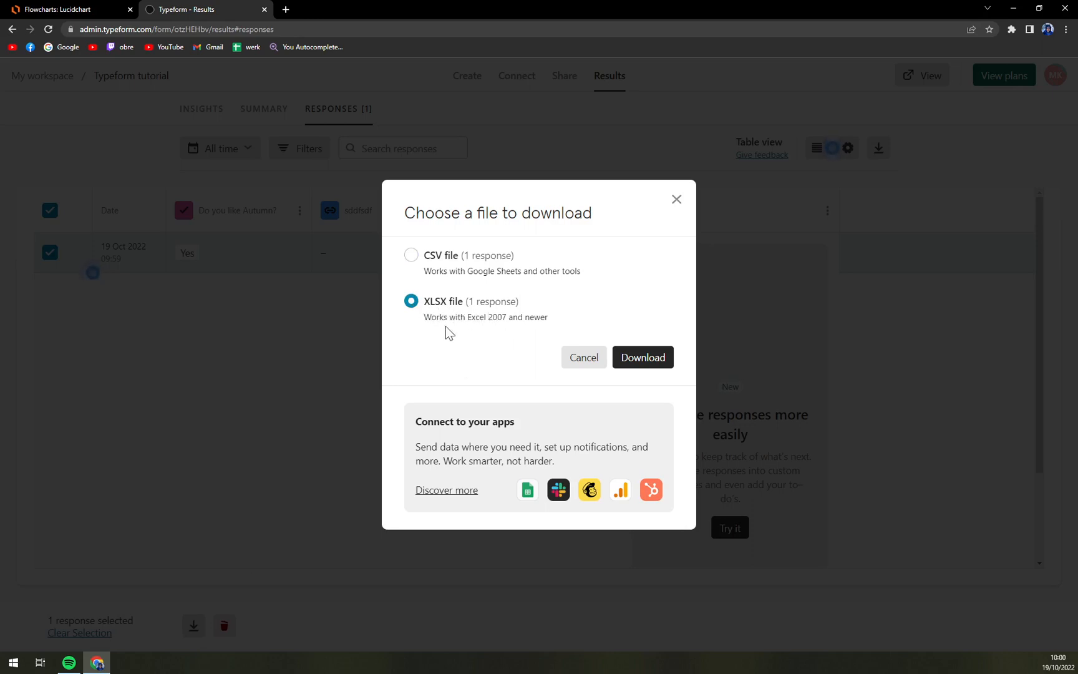
{"action": "double_click", "coordinate": [434, 316]}
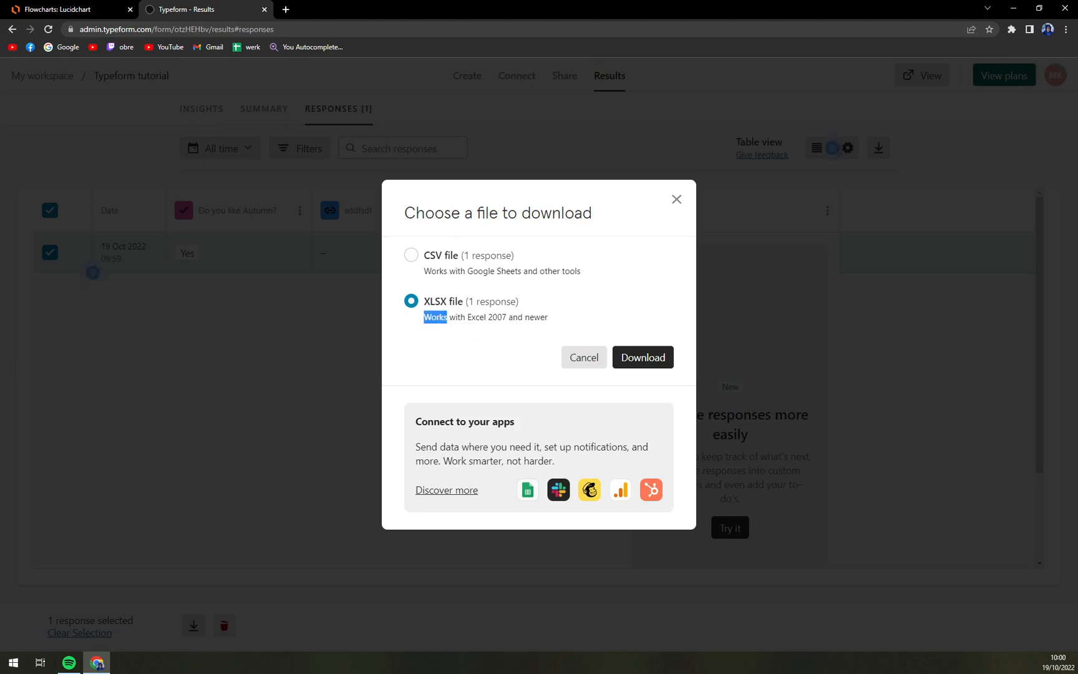
{"action": "left_click_drag", "start_coordinate": [424, 316], "coordinate": [548, 317]}
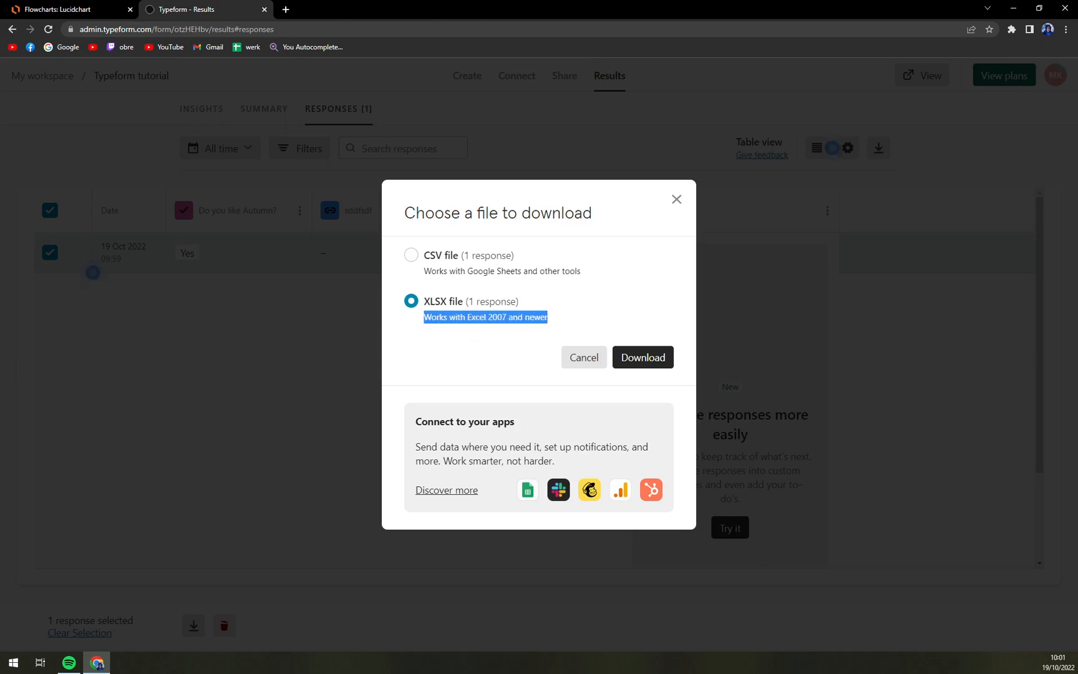
{"action": "mouse_move", "coordinate": [563, 331]}
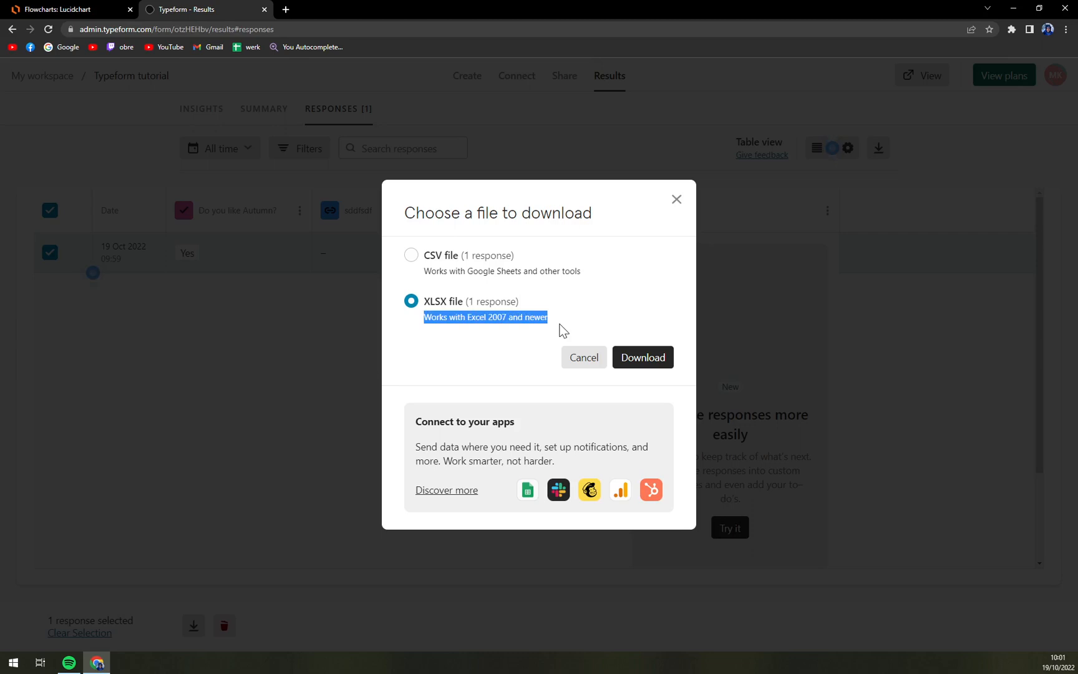
{"action": "left_click", "coordinate": [641, 357]}
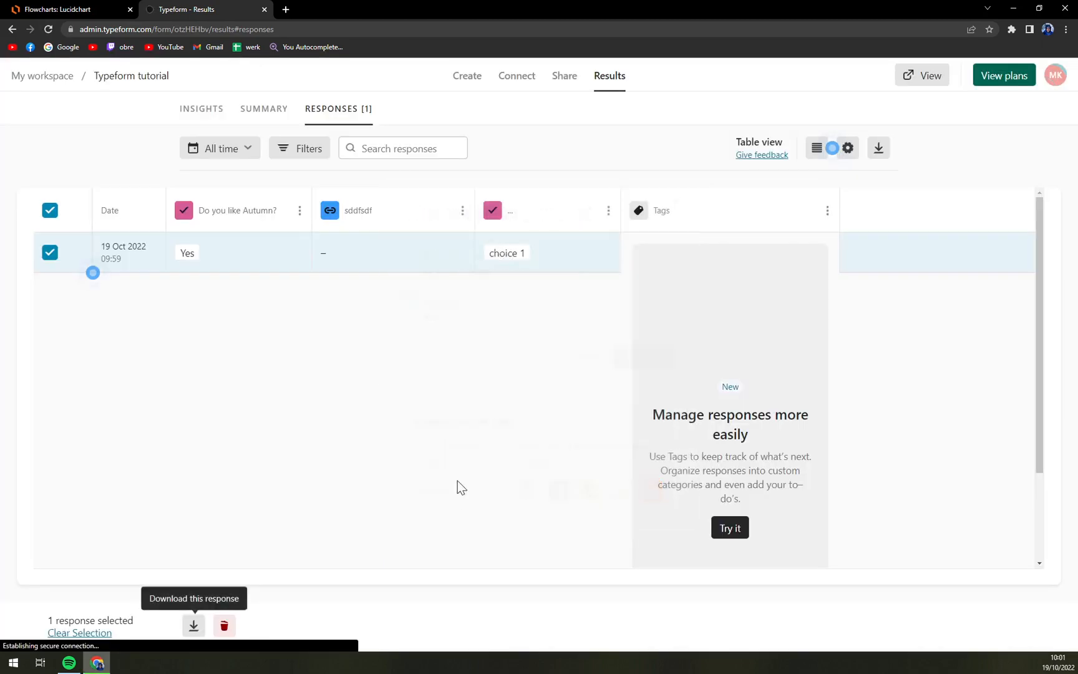
Check the finished responses.xlsx download in Chrome's download bar
{"action": "left_click", "coordinate": [194, 625]}
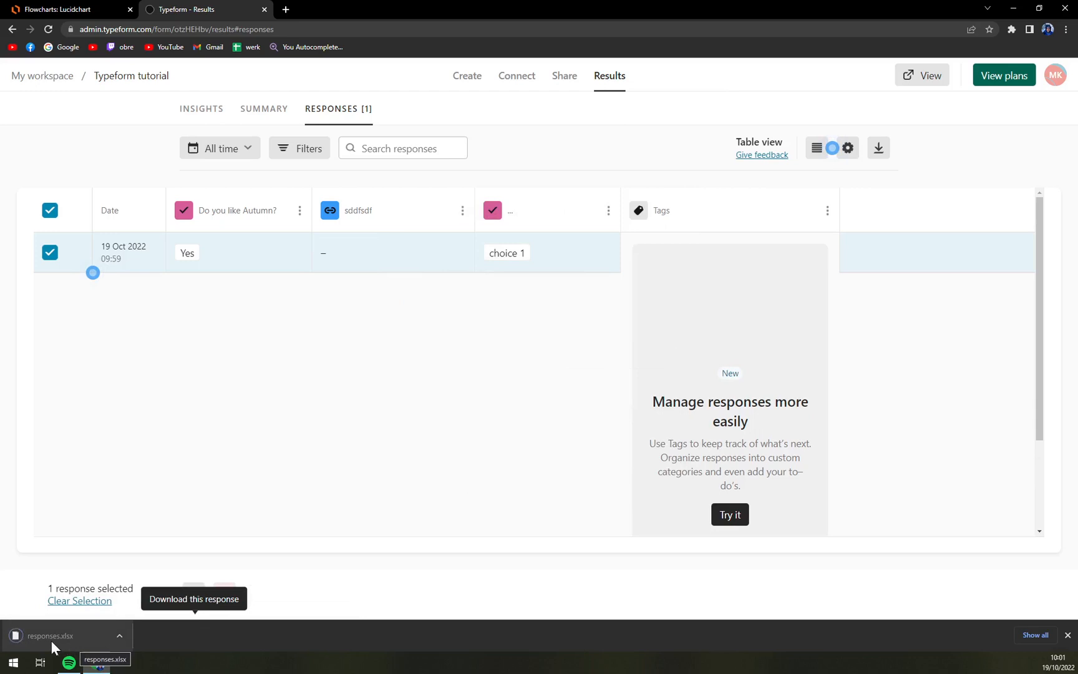
{"action": "mouse_move", "coordinate": [347, 451]}
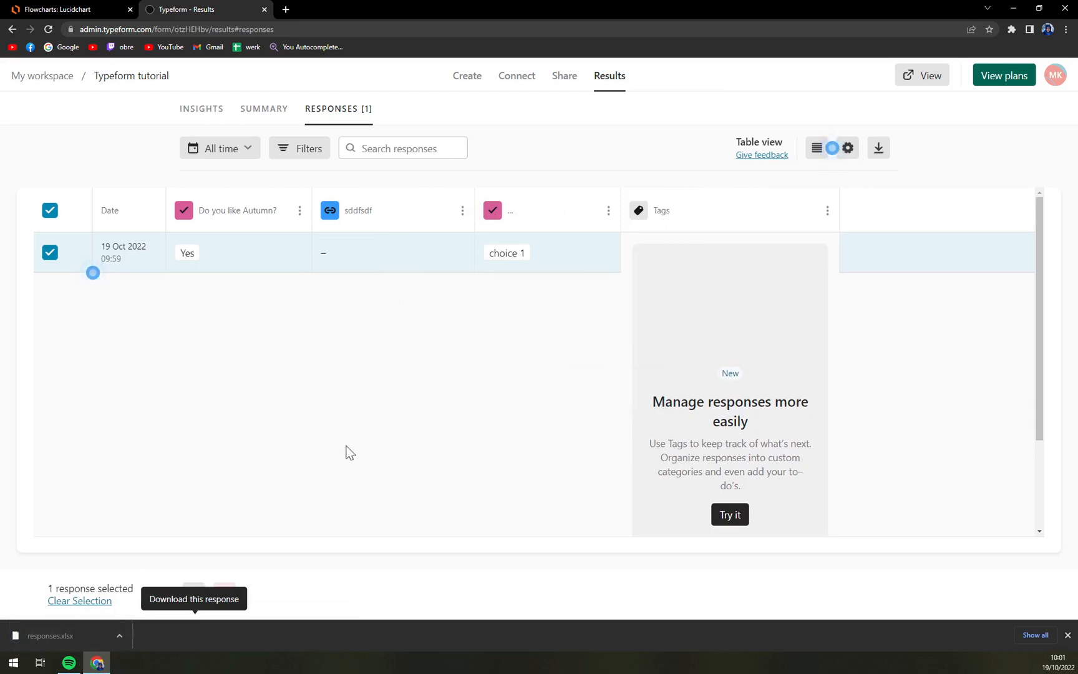